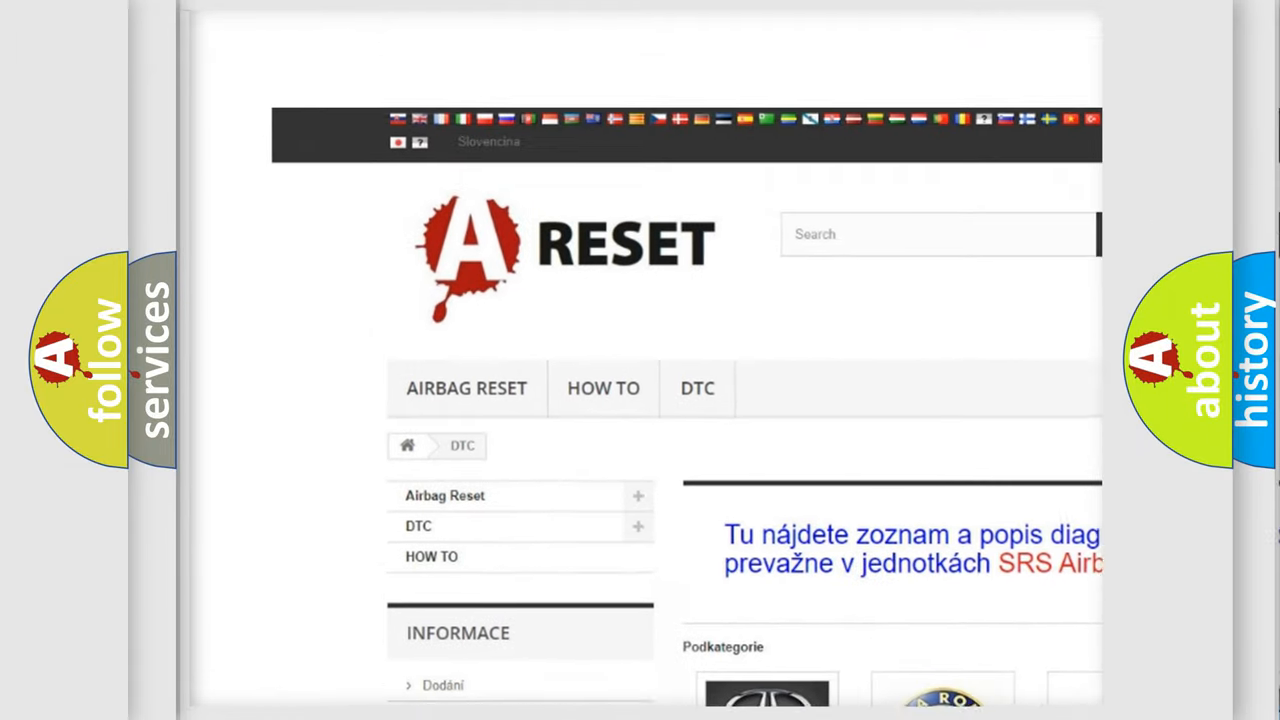
# Step: Open the Fiat DTC category from the brand grid and browse its code subcategories from B000111 onward
pyautogui.scroll(3)
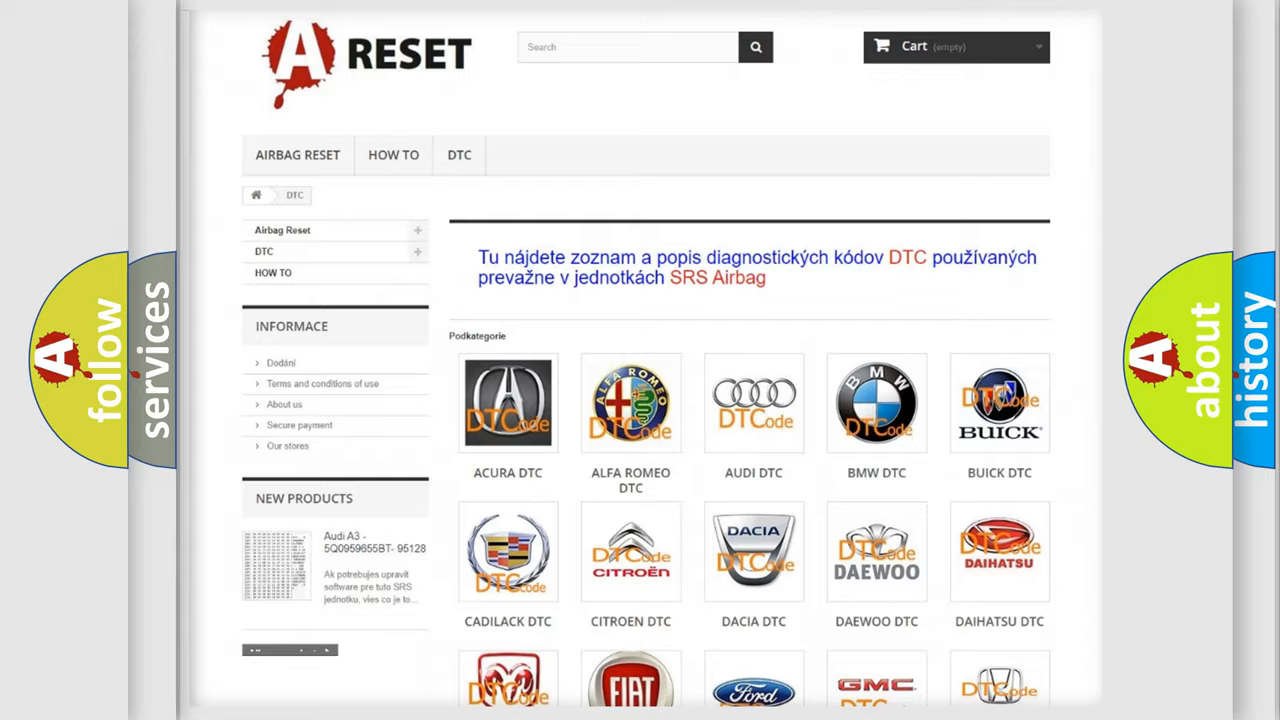
pyautogui.scroll(-3)
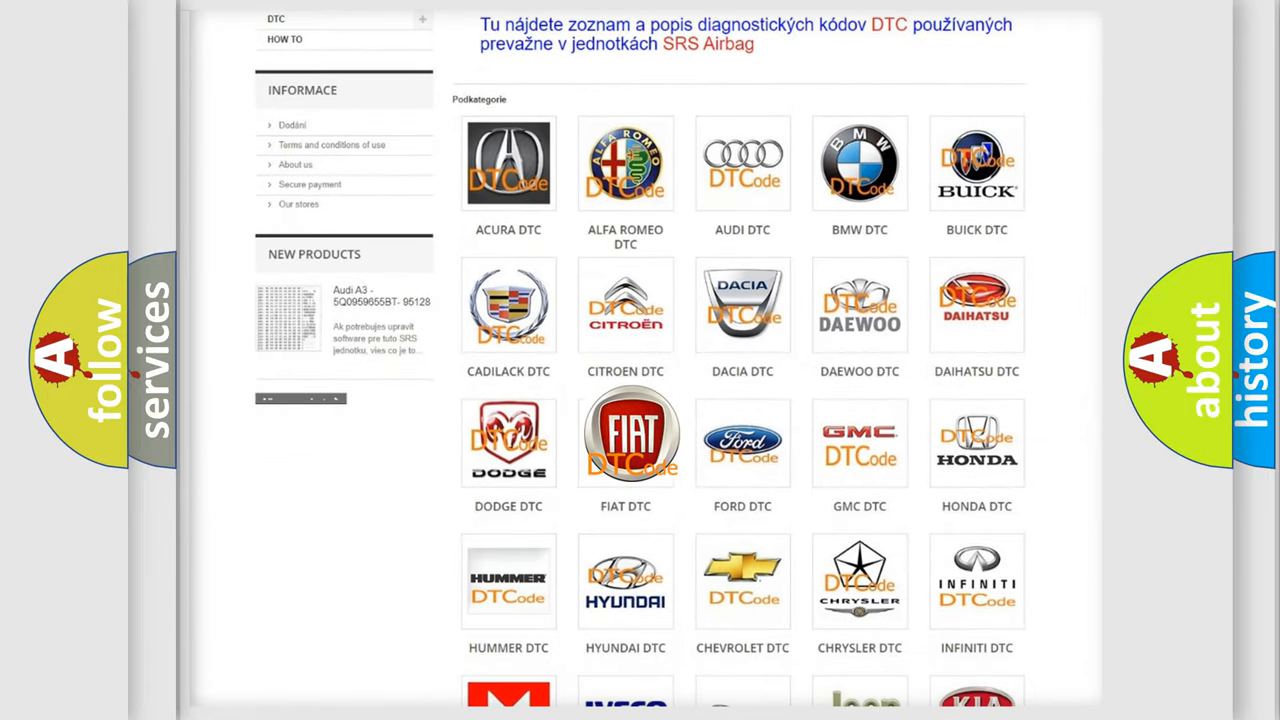
pyautogui.click(624, 436)
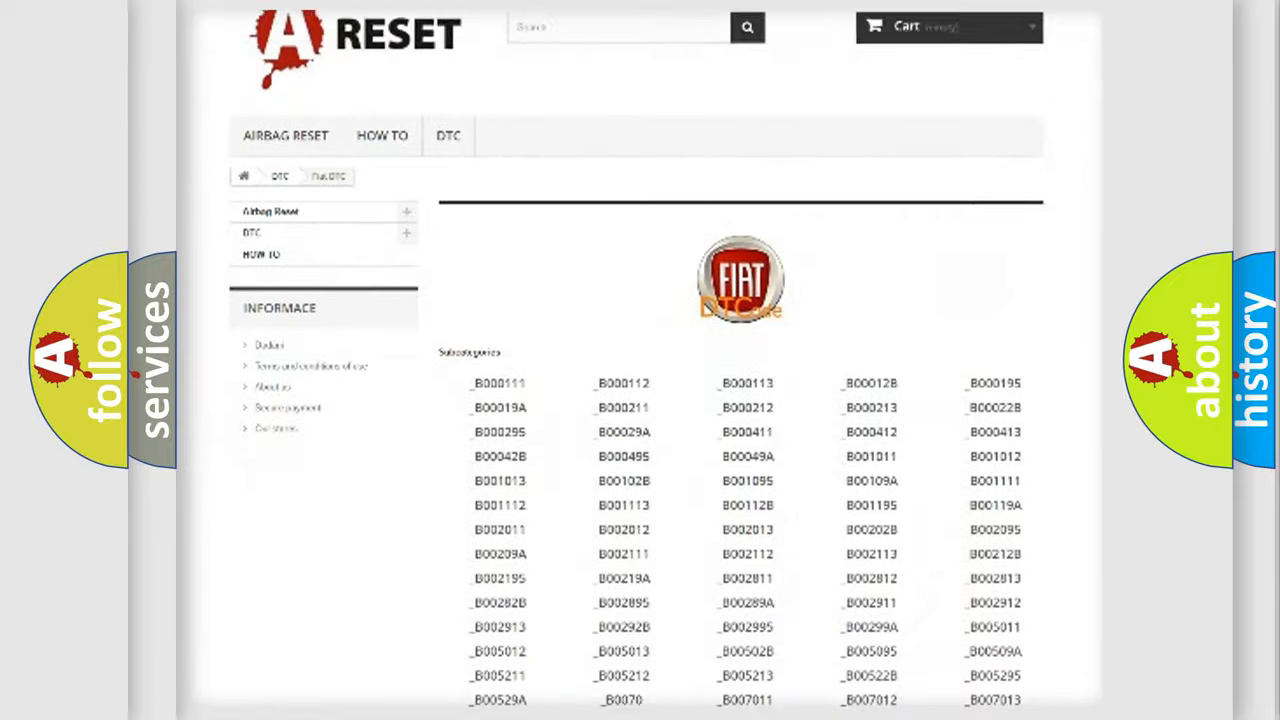
pyautogui.scroll(-3)
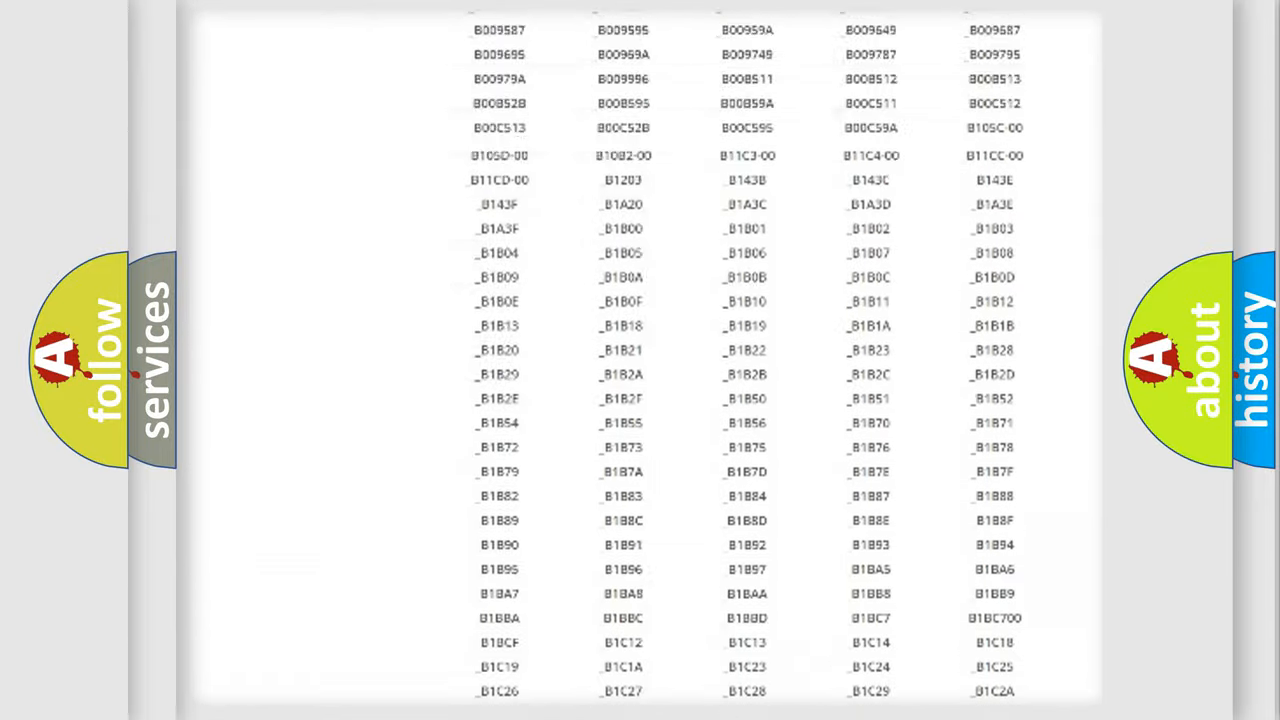
pyautogui.scroll(3)
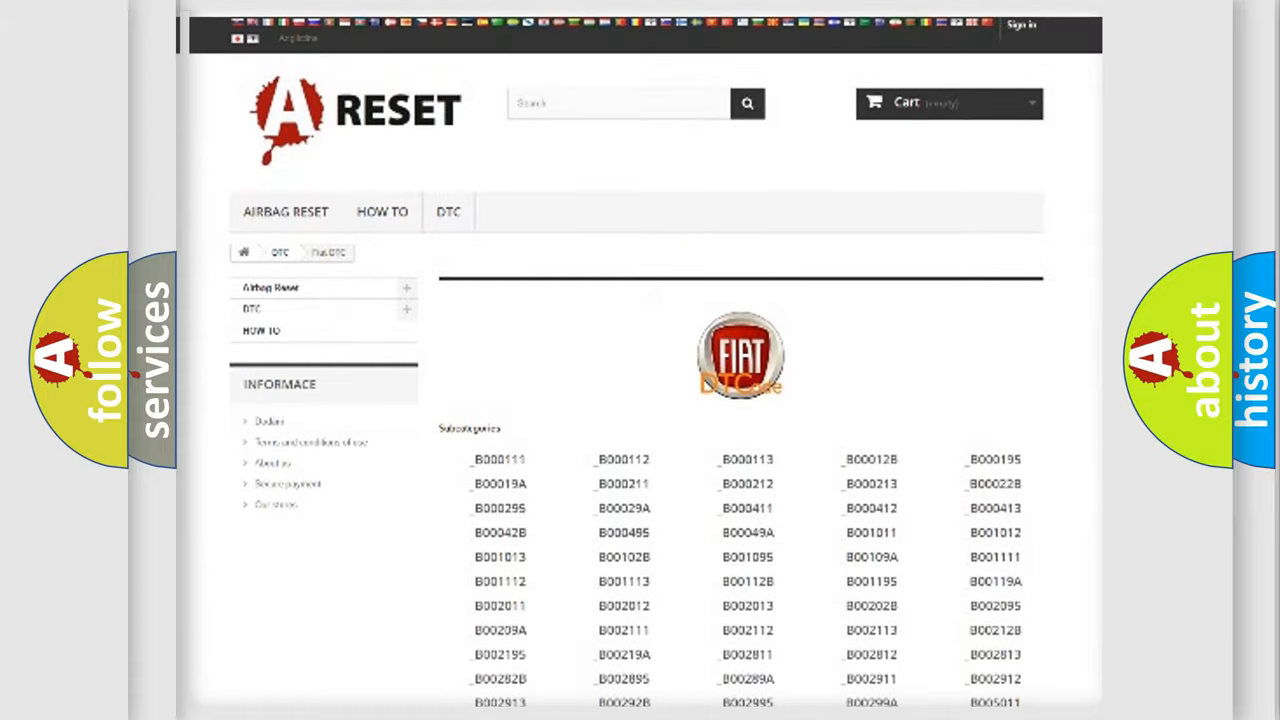